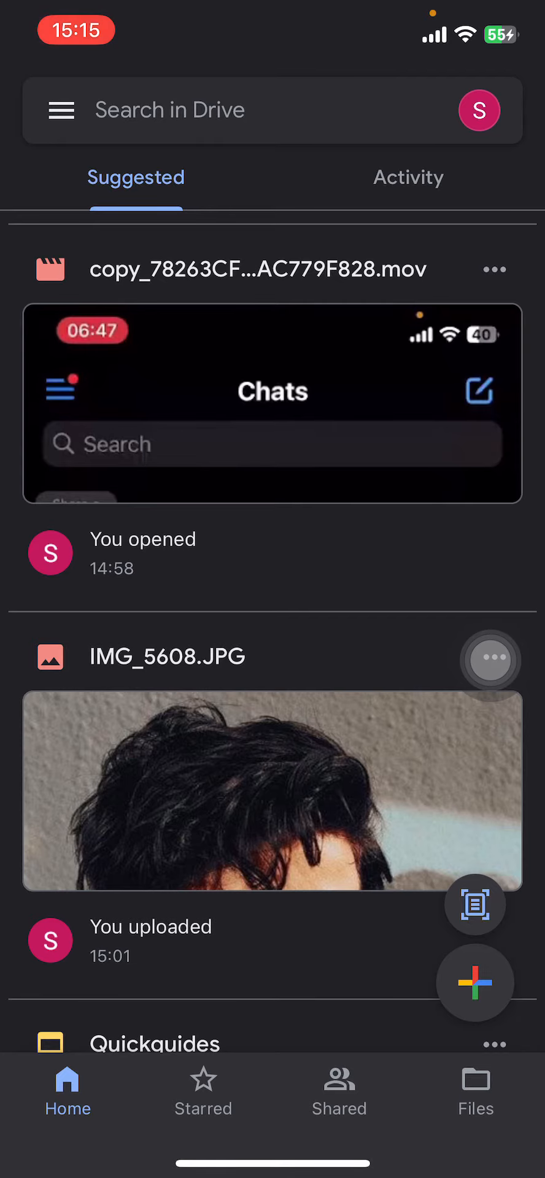
# Step: Scroll the Home feed, then open the My Drive file grid from the Files tab
pyautogui.scroll(-3)
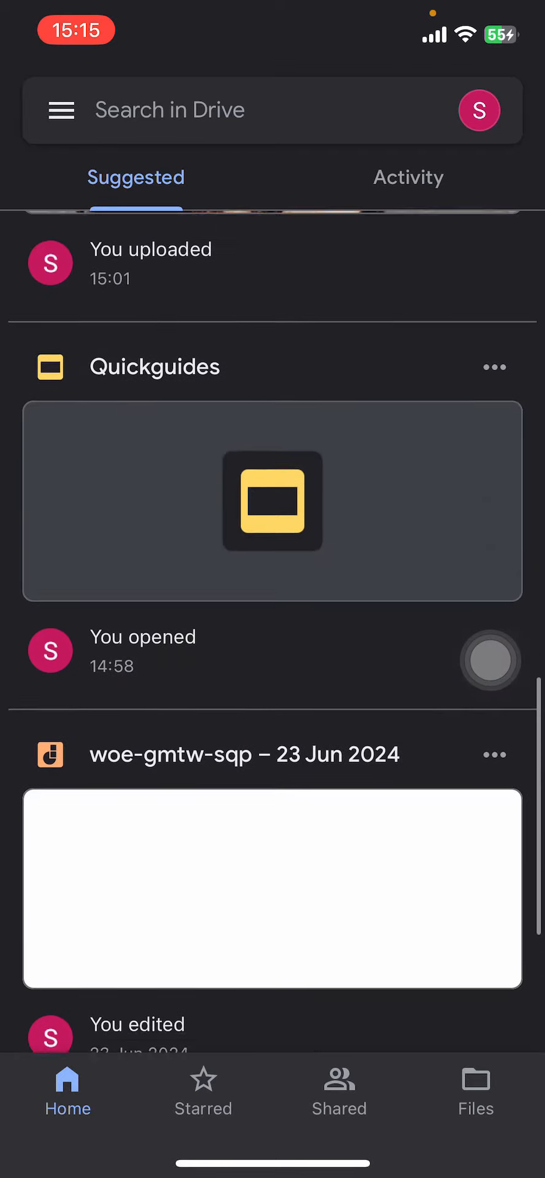
pyautogui.scroll(-3)
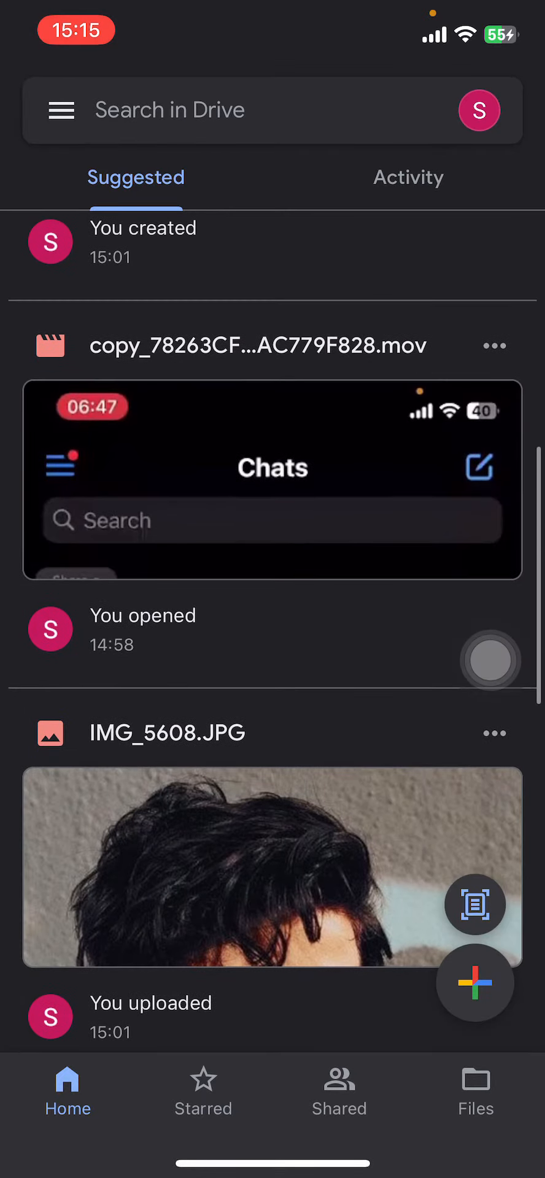
pyautogui.click(474, 1093)
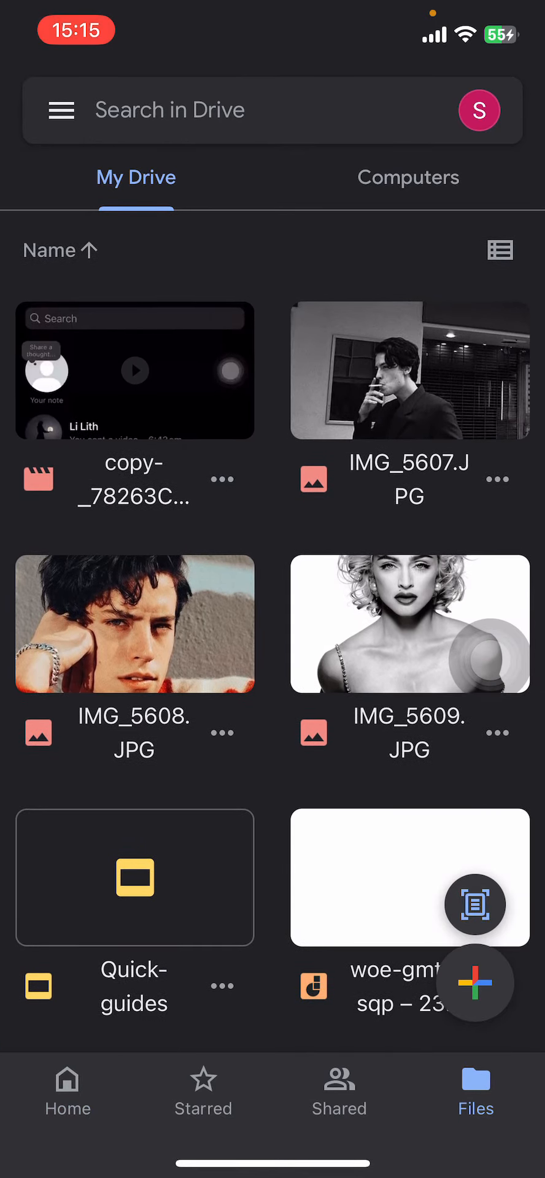
# Step: Return to the Home suggestions feed showing the recent video and IMG_5608
pyautogui.click(67, 1093)
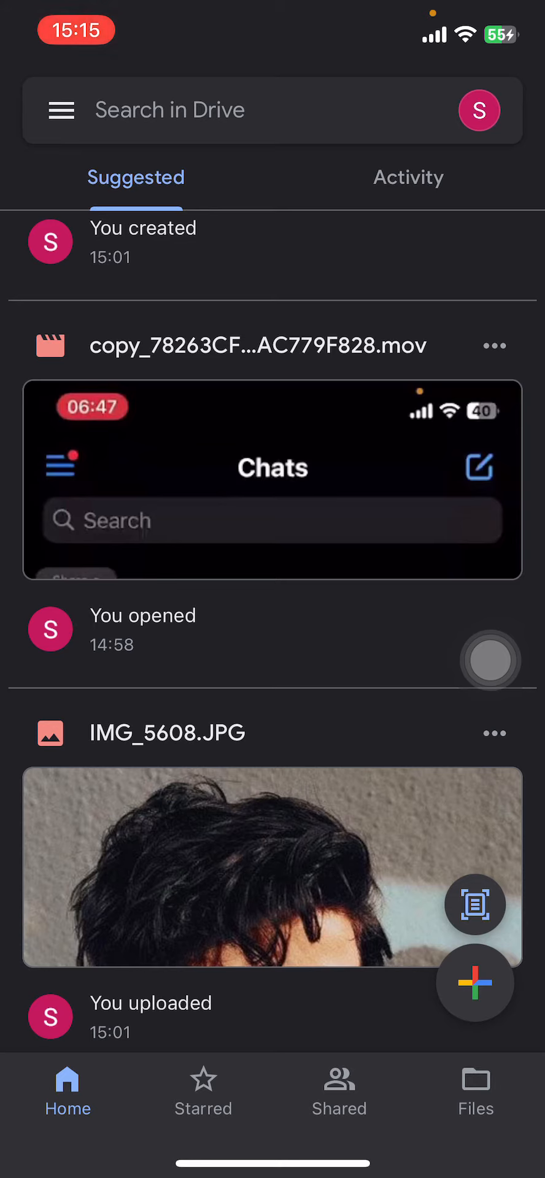
pyautogui.scroll(-3)
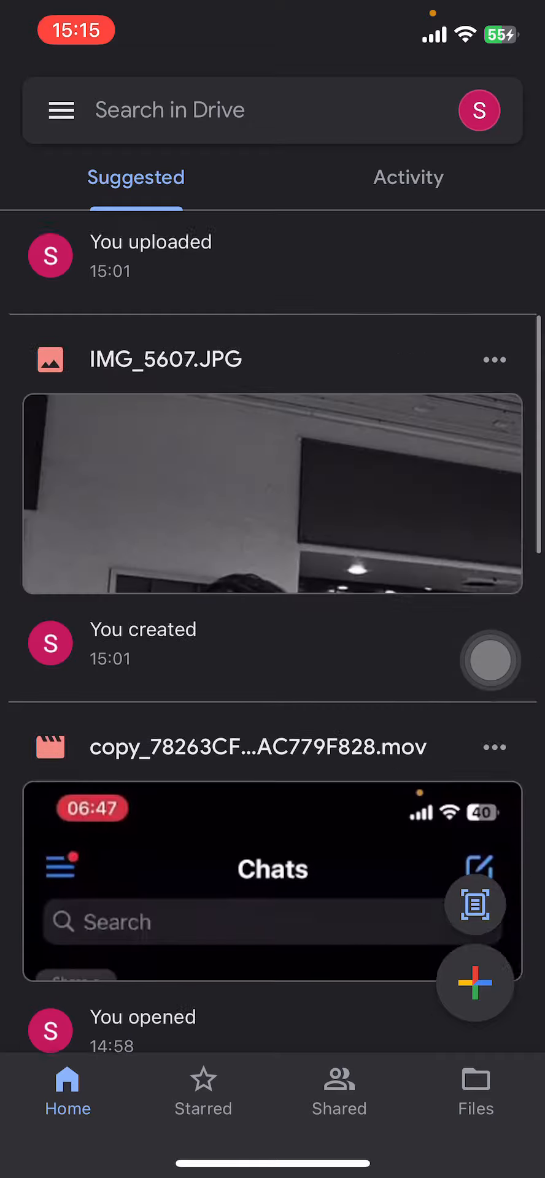
pyautogui.scroll(-3)
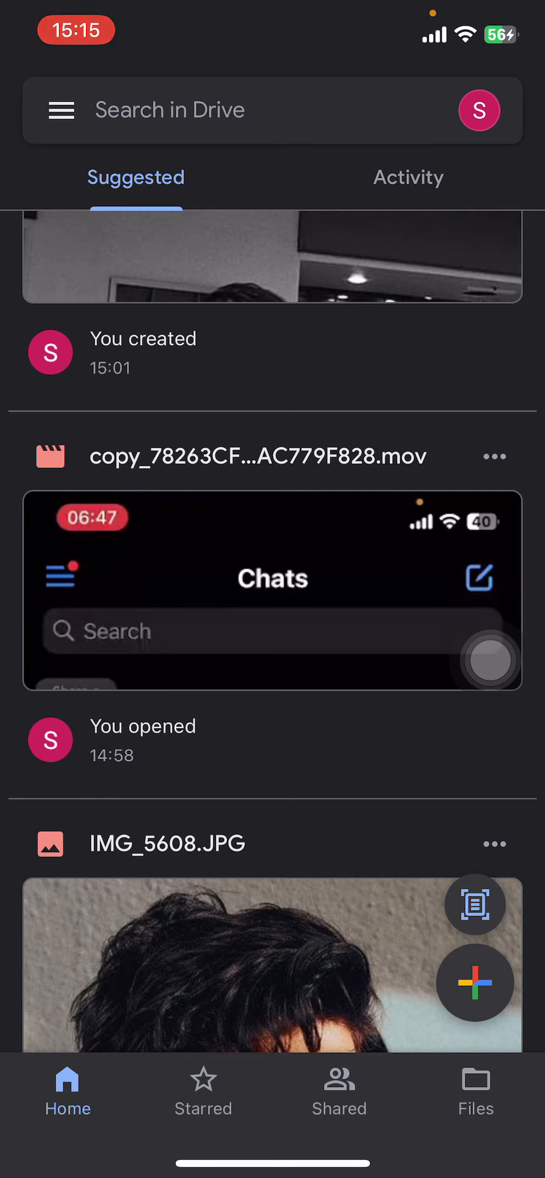
# Step: Download the copy_78263CFC….mov video to Photos from its three-dot menu
pyautogui.click(495, 456)
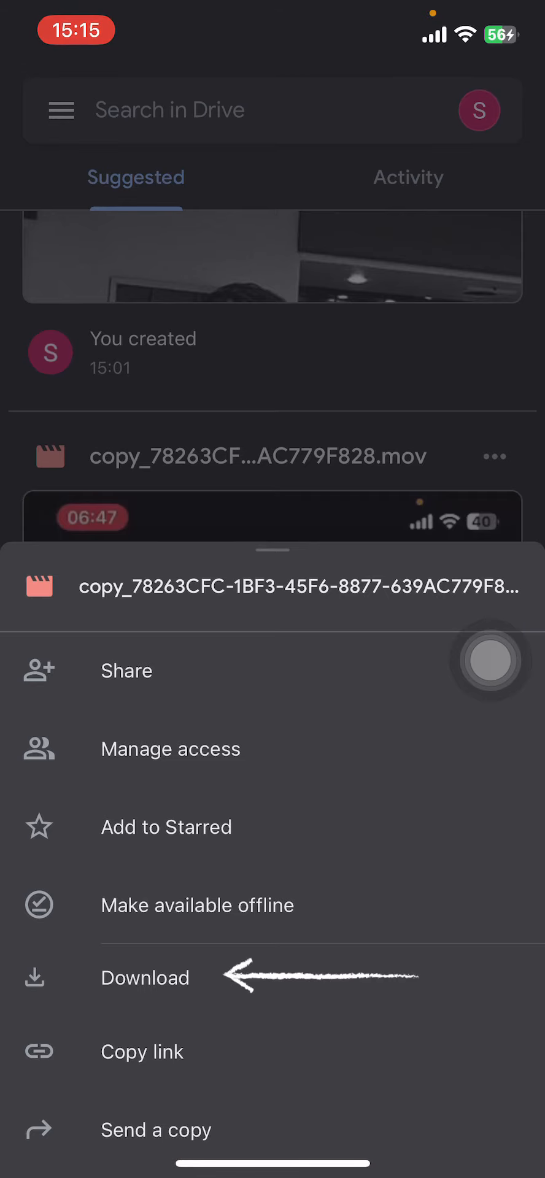
pyautogui.click(145, 977)
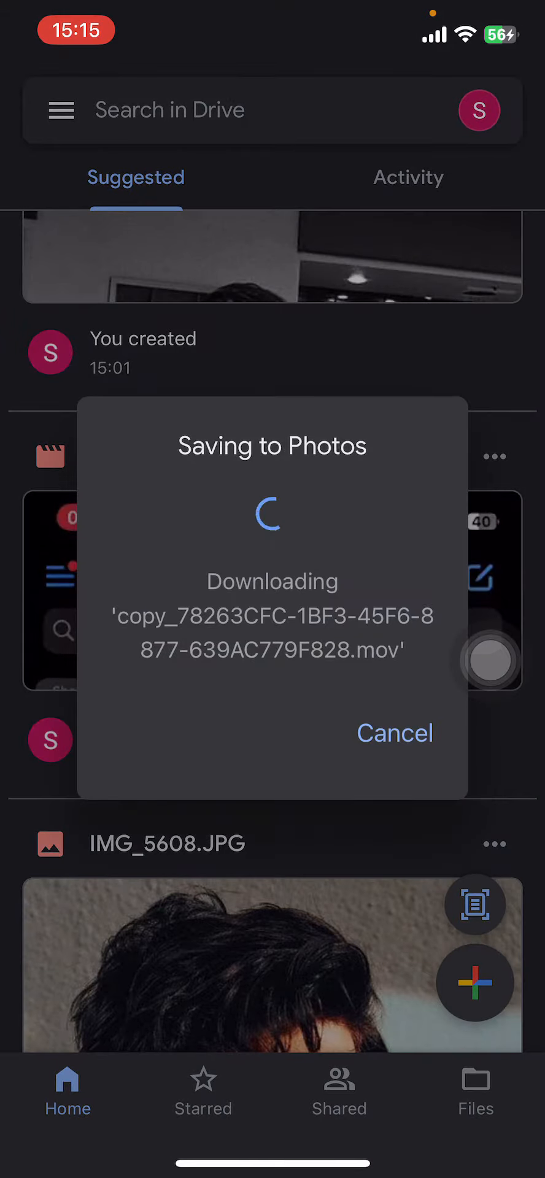